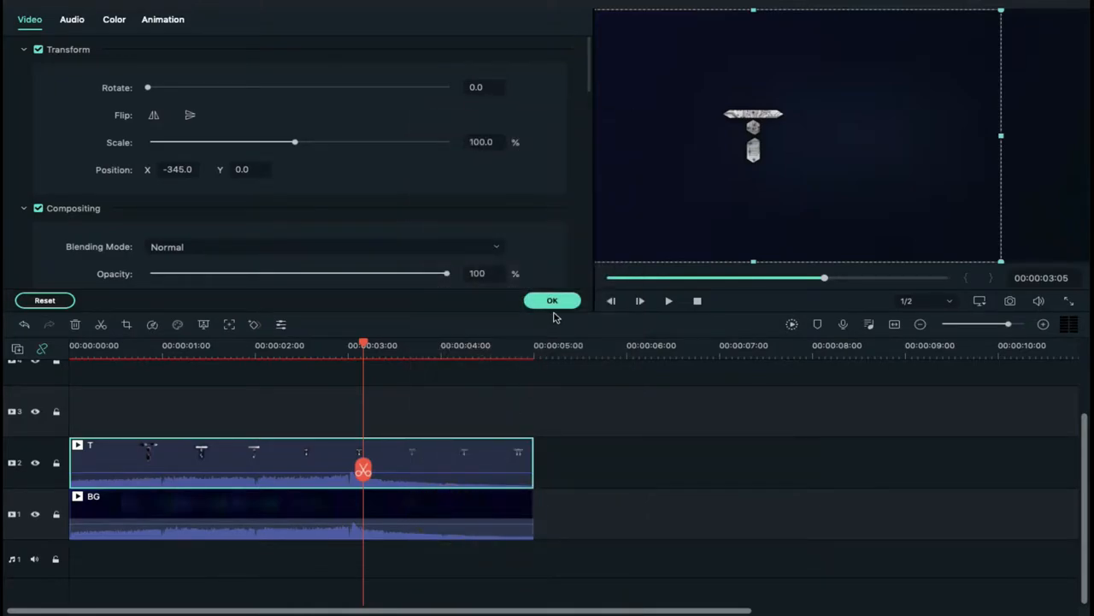
# - Confirm the T clip's Position X of -345 so it sits at the left of the frame
pyautogui.click(553, 301)
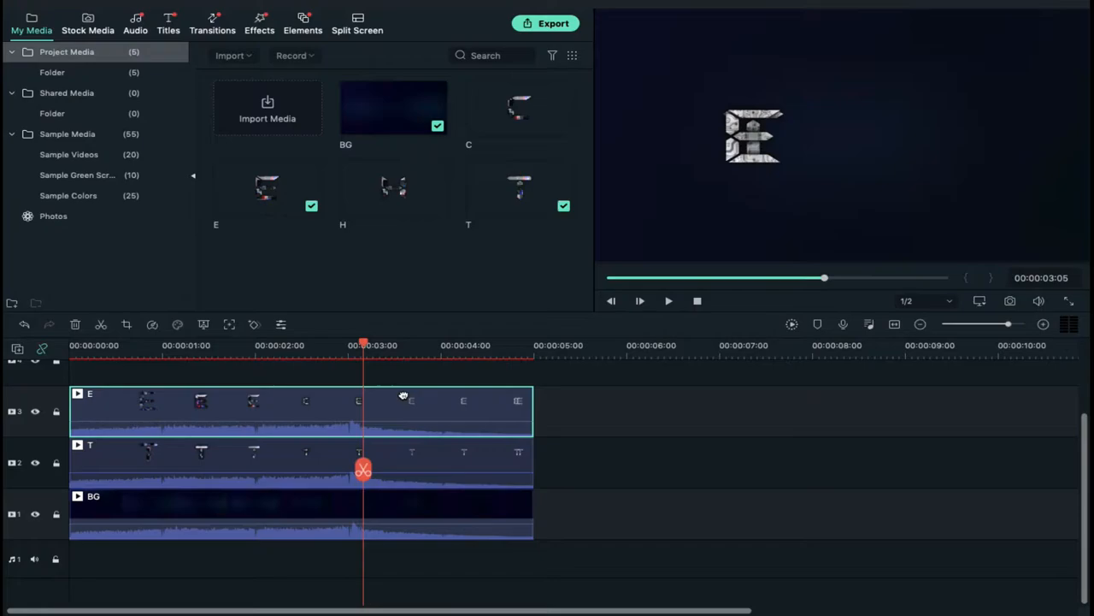
# - Shift the E clip's Position X so it sits beside the T in the preview
pyautogui.doubleClick(299, 402)
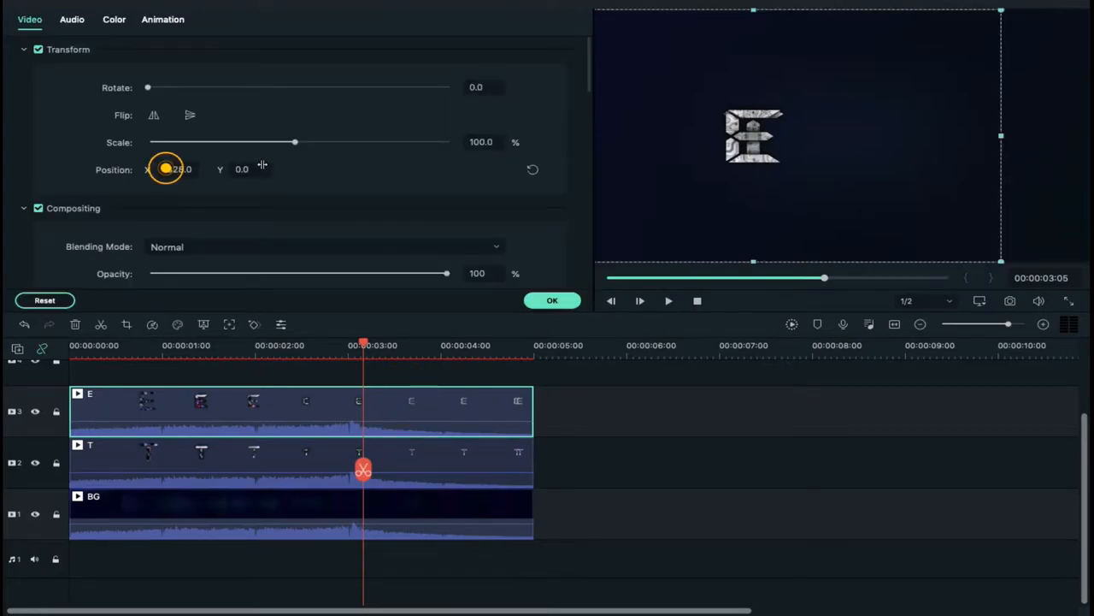
pyautogui.moveTo(171, 169); pyautogui.dragTo(85, 170)
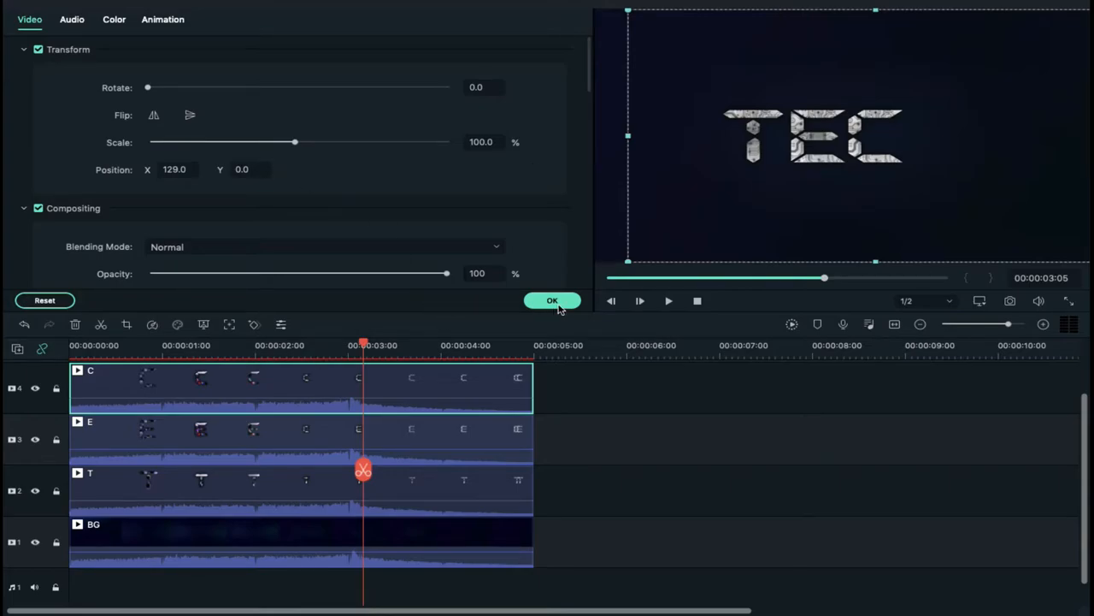
# - Confirm the C clip's Position X of 129 so the preview reads TEC
pyautogui.click(553, 301)
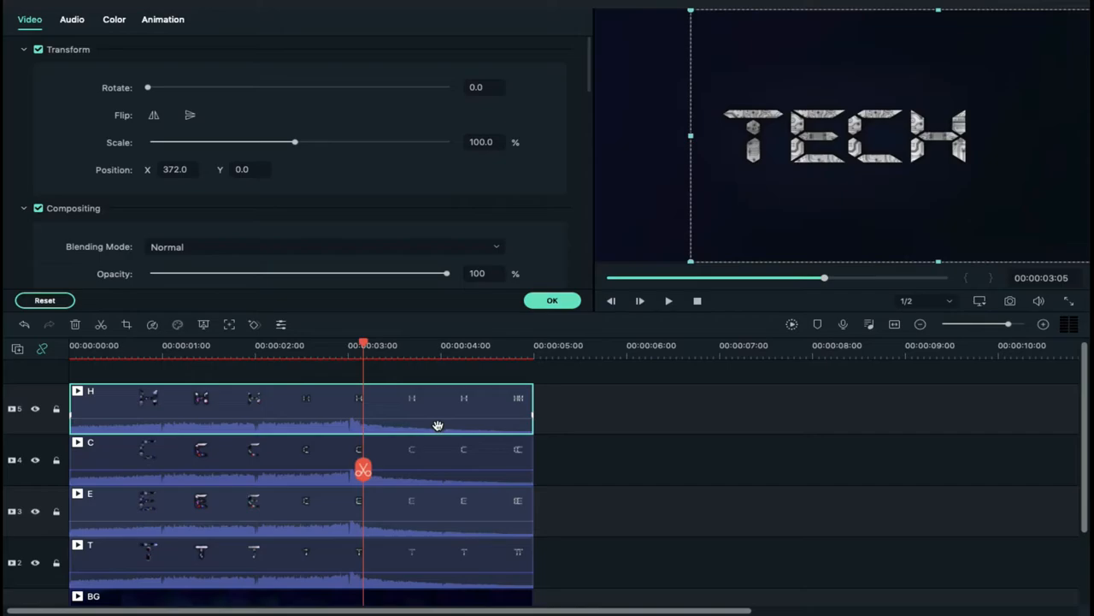
pyautogui.moveTo(434, 413)
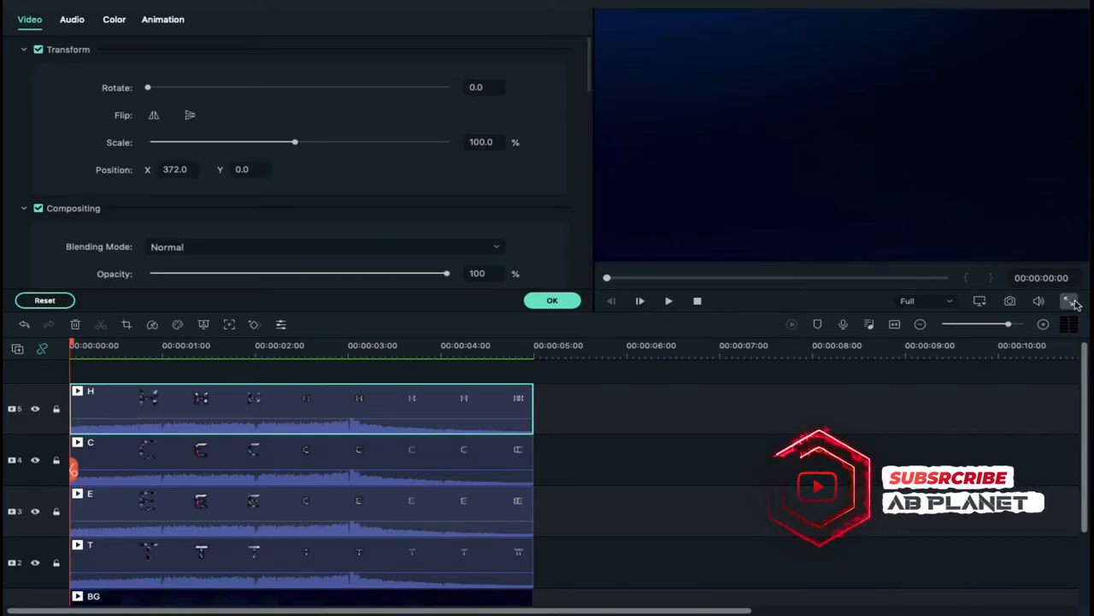
# - Play the finished TECH animation in fullscreen preview
pyautogui.click(1067, 301)
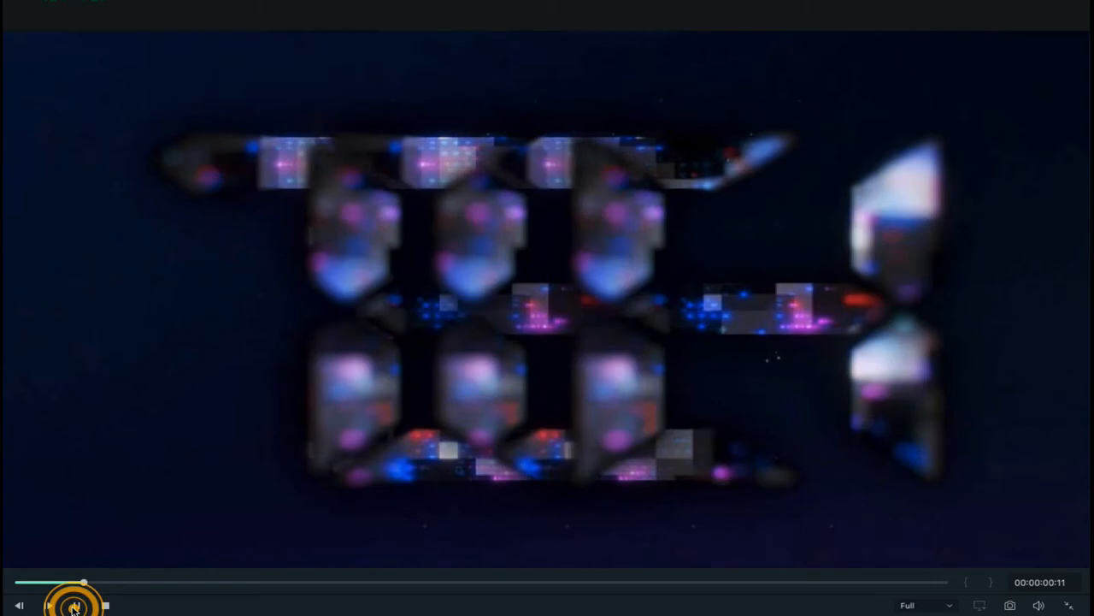
pyautogui.click(48, 605)
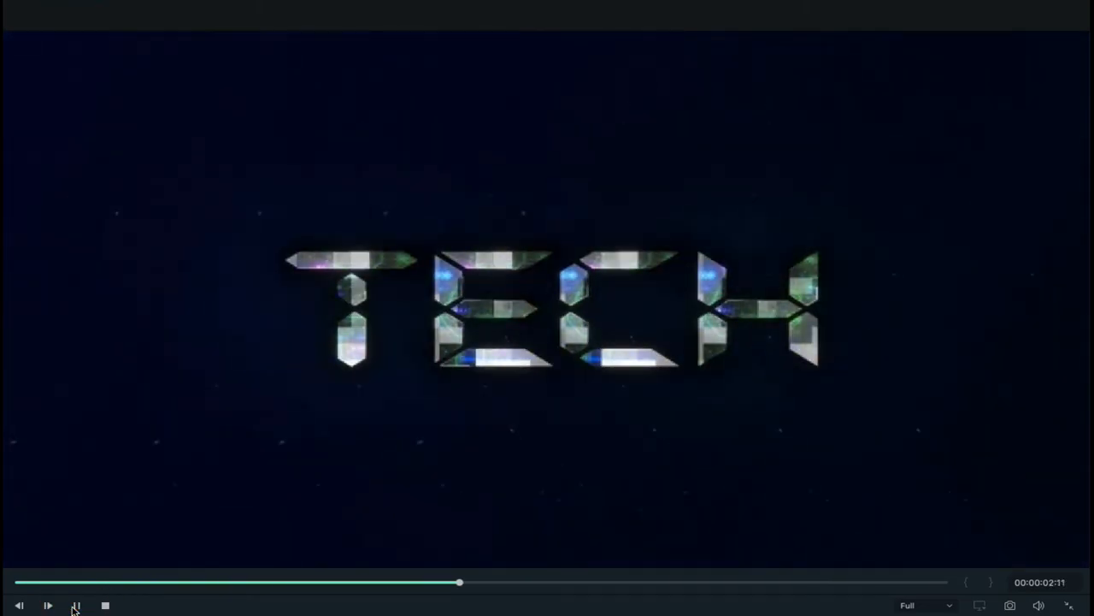